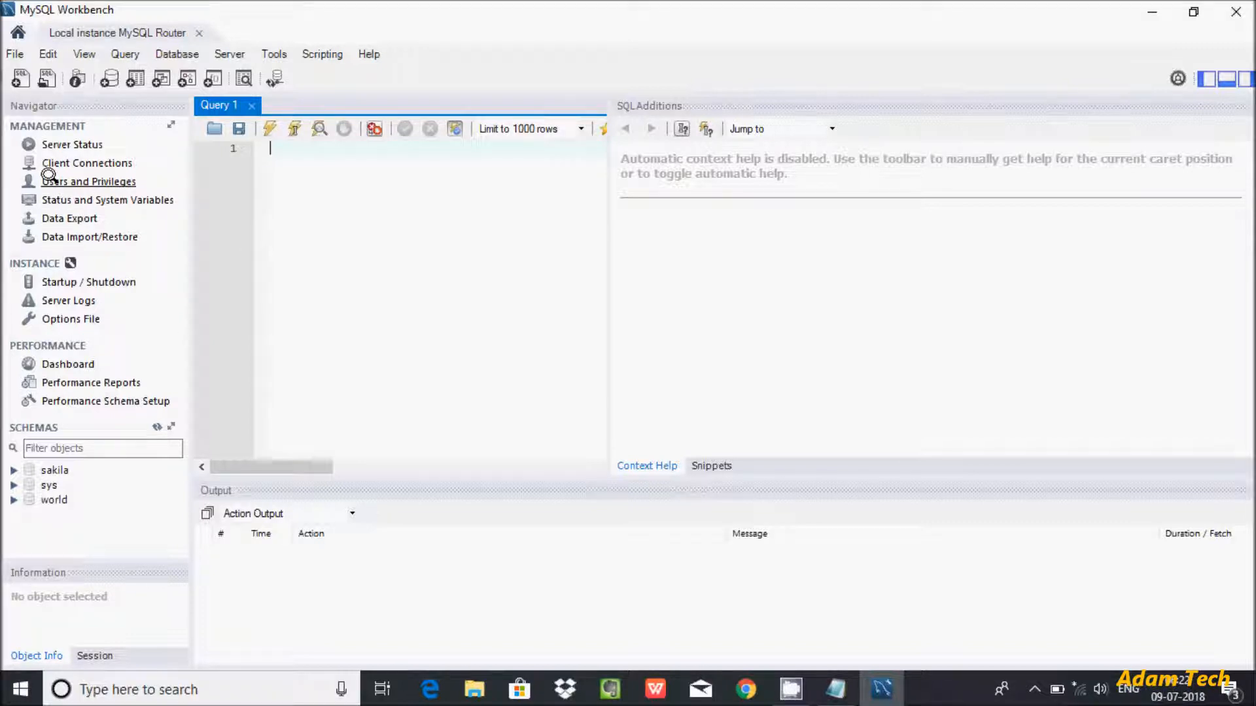
# Step: Show the Users and Privileges administration page for the local instance
pyautogui.click(89, 182)
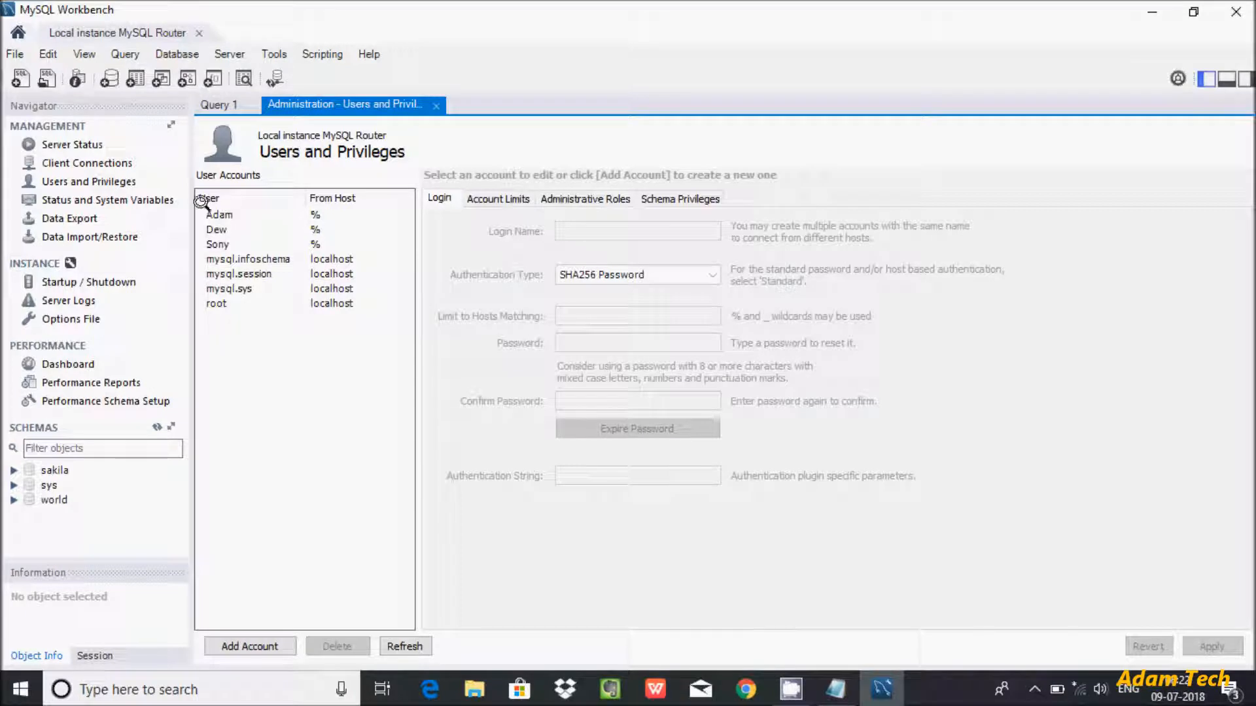
pyautogui.moveTo(321, 207)
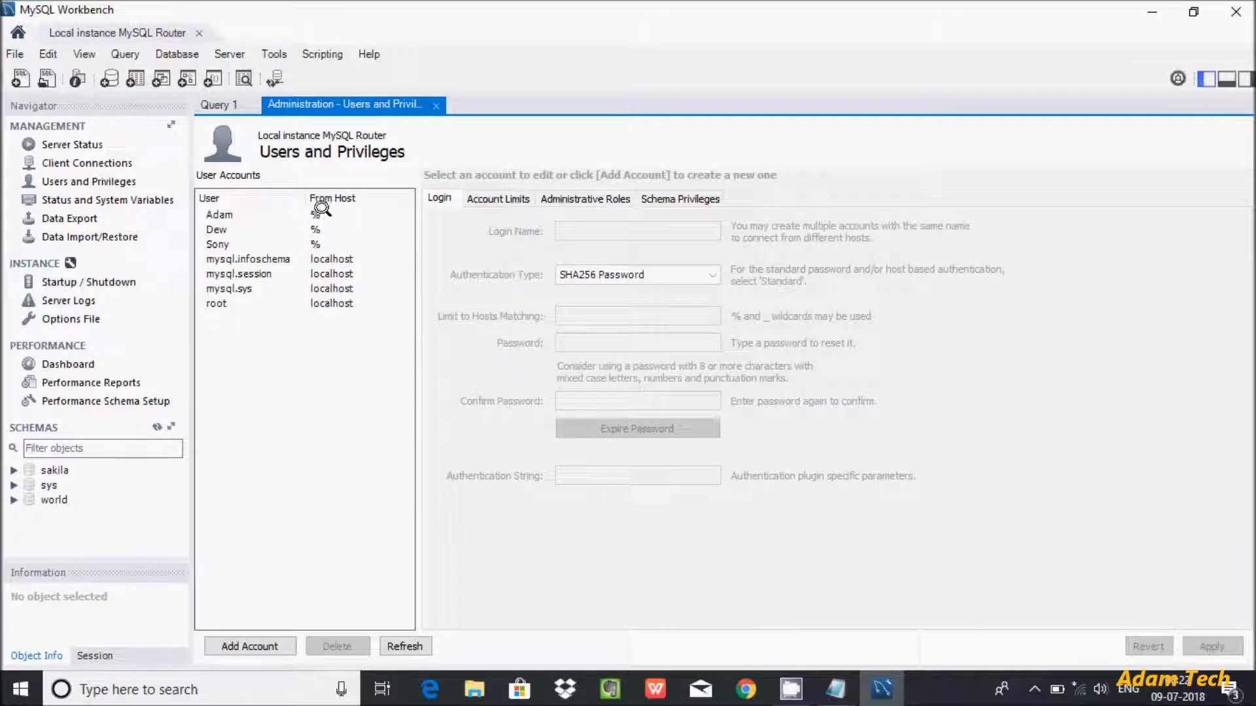
pyautogui.moveTo(218, 274)
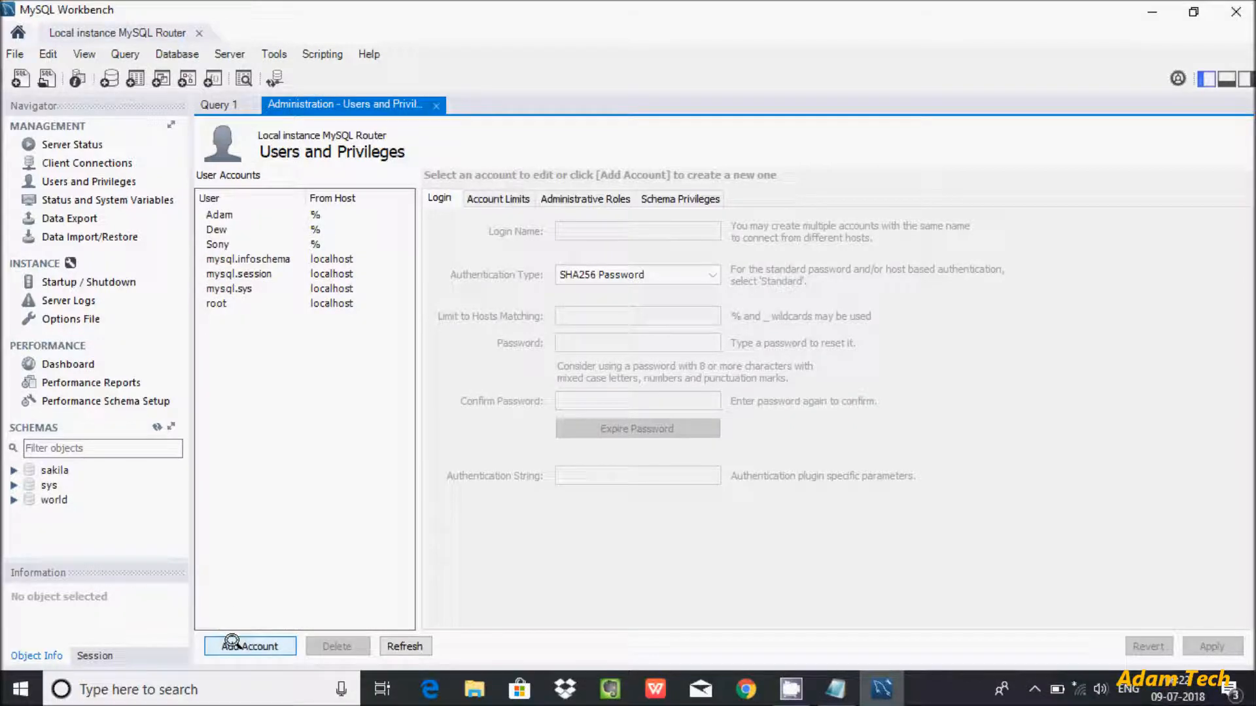
# Step: Add a new account with login name Hp and enter its password
pyautogui.click(250, 646)
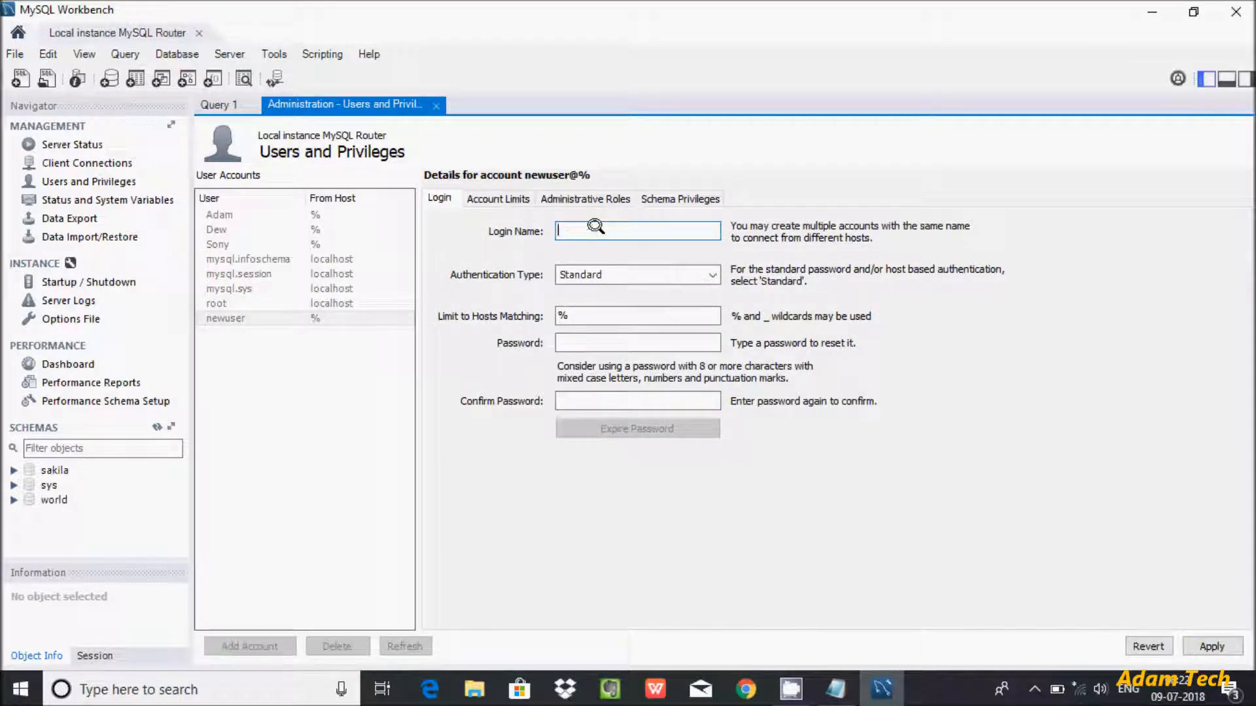
pyautogui.write('H')
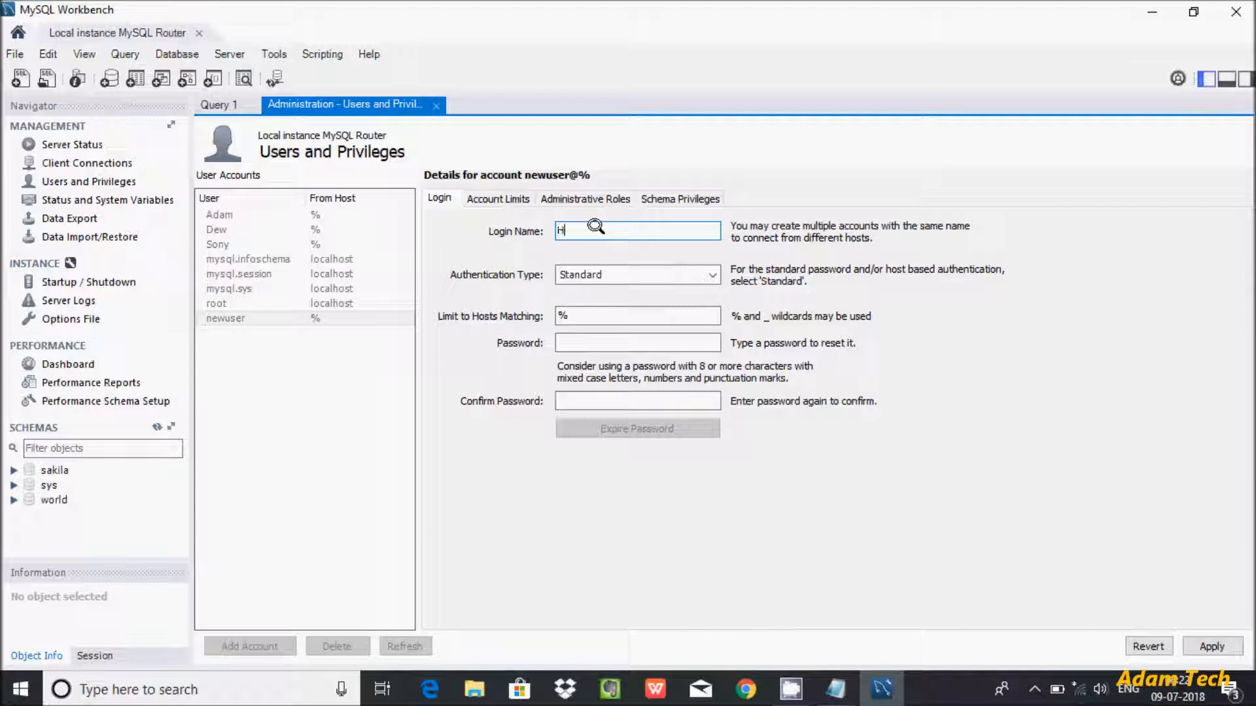
pyautogui.write('p')
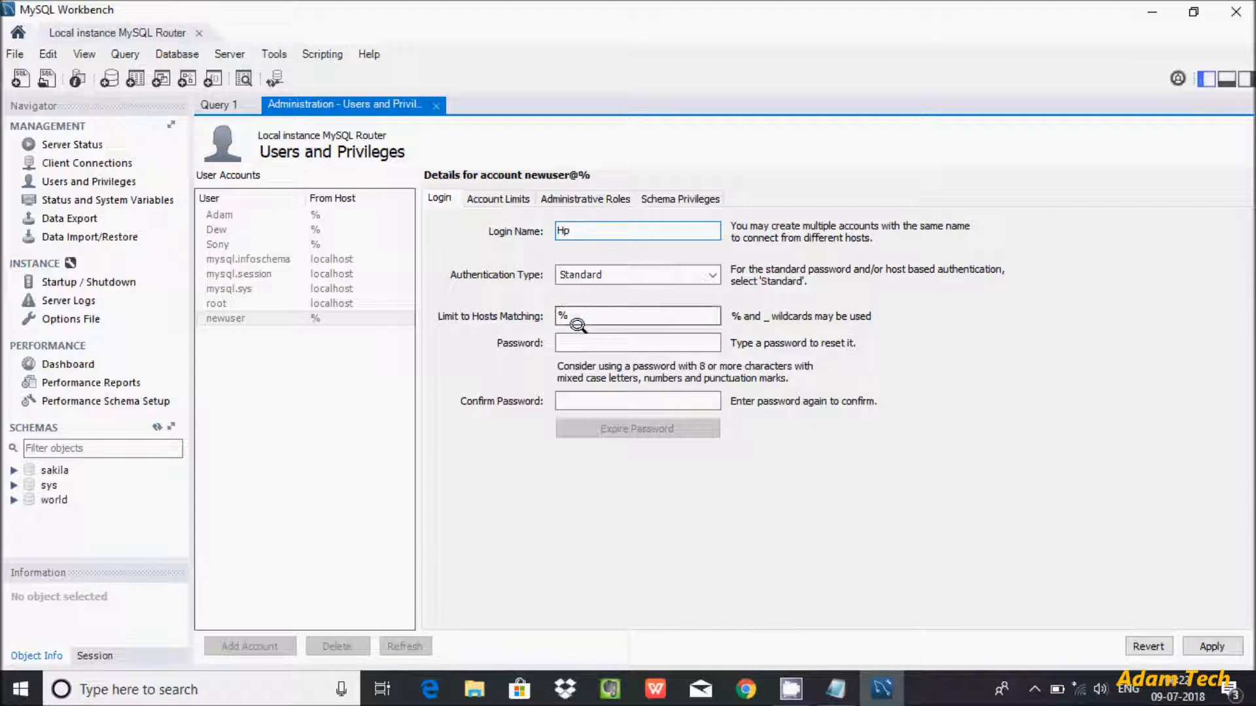
pyautogui.click(636, 342)
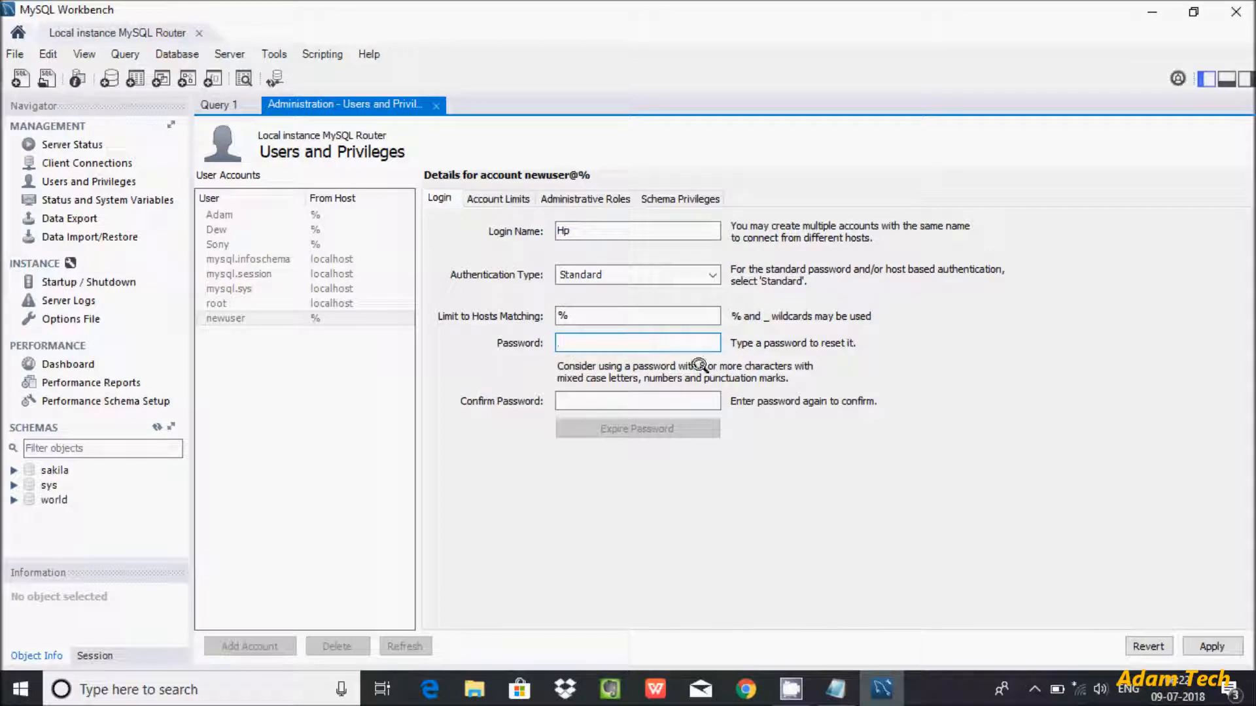
pyautogui.click(636, 342)
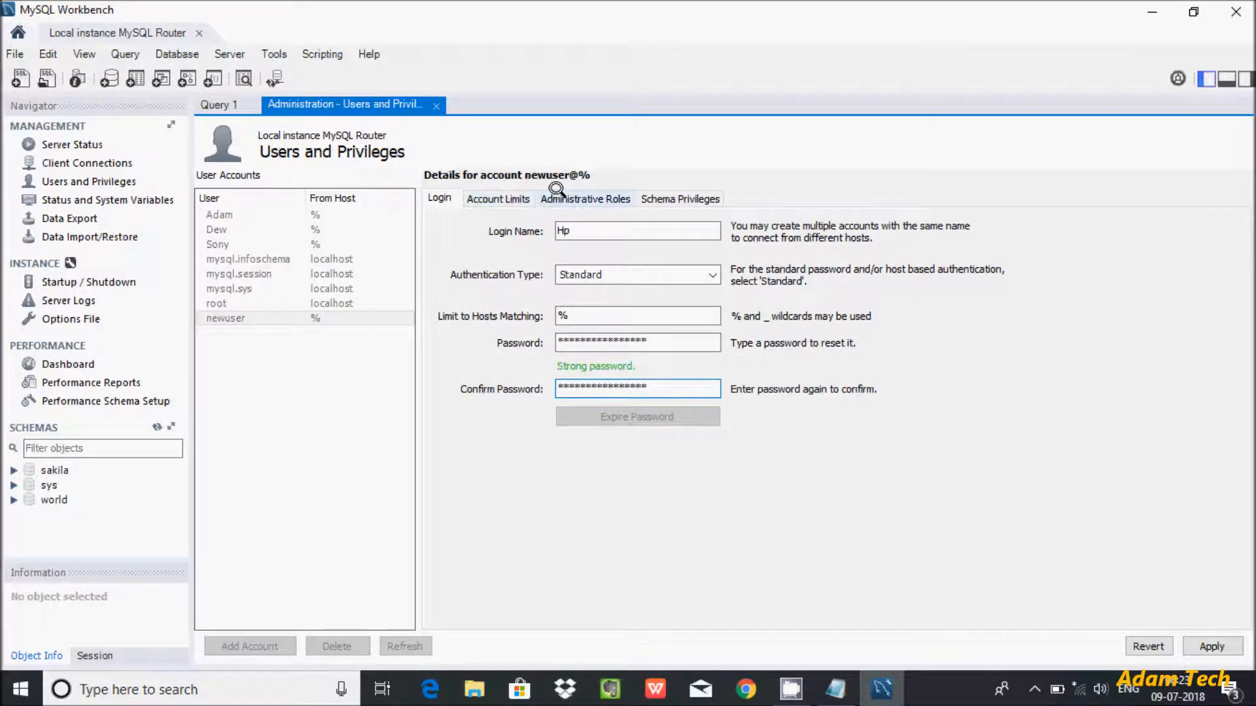
# Step: Grant the Hp account the DBA administrative role and apply it
pyautogui.click(585, 199)
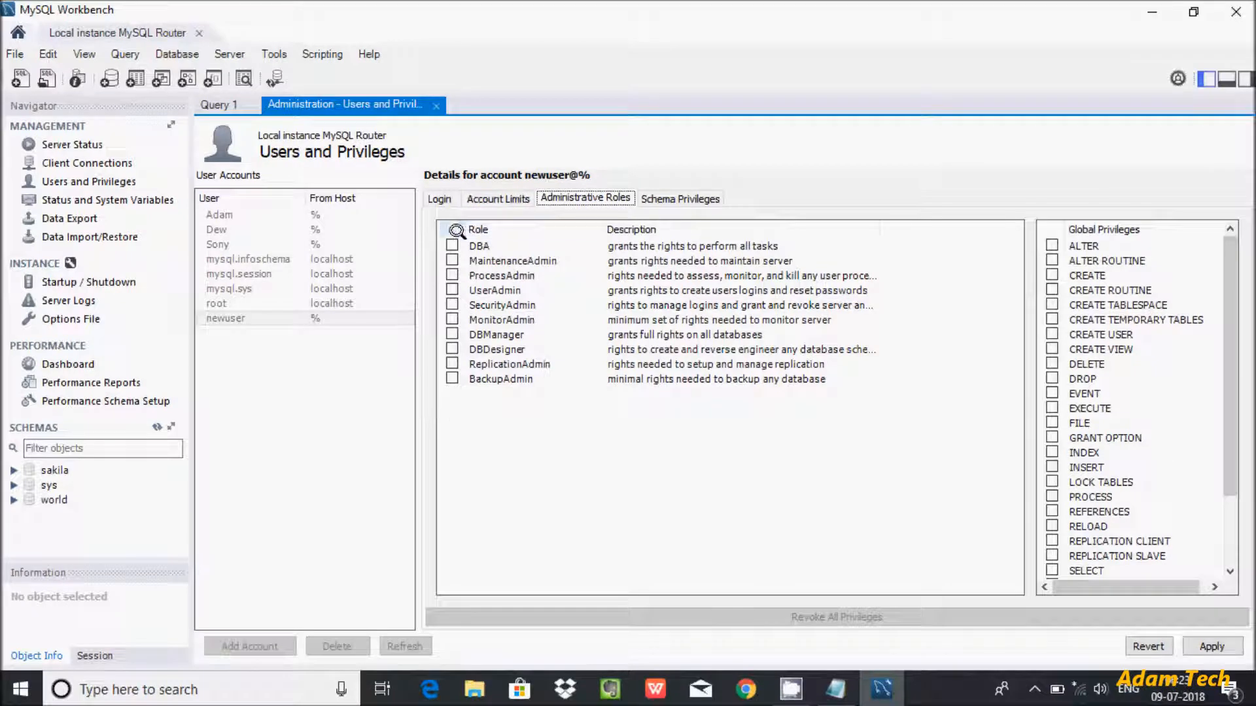
pyautogui.click(452, 246)
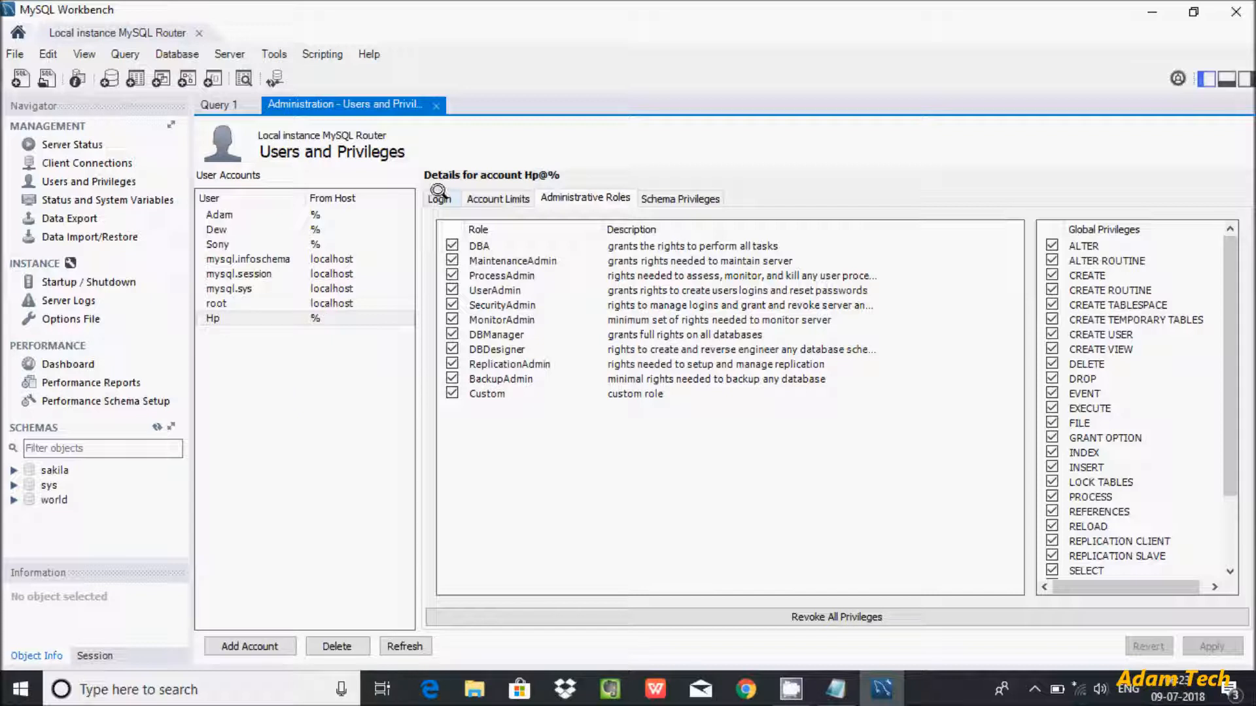
pyautogui.click(440, 199)
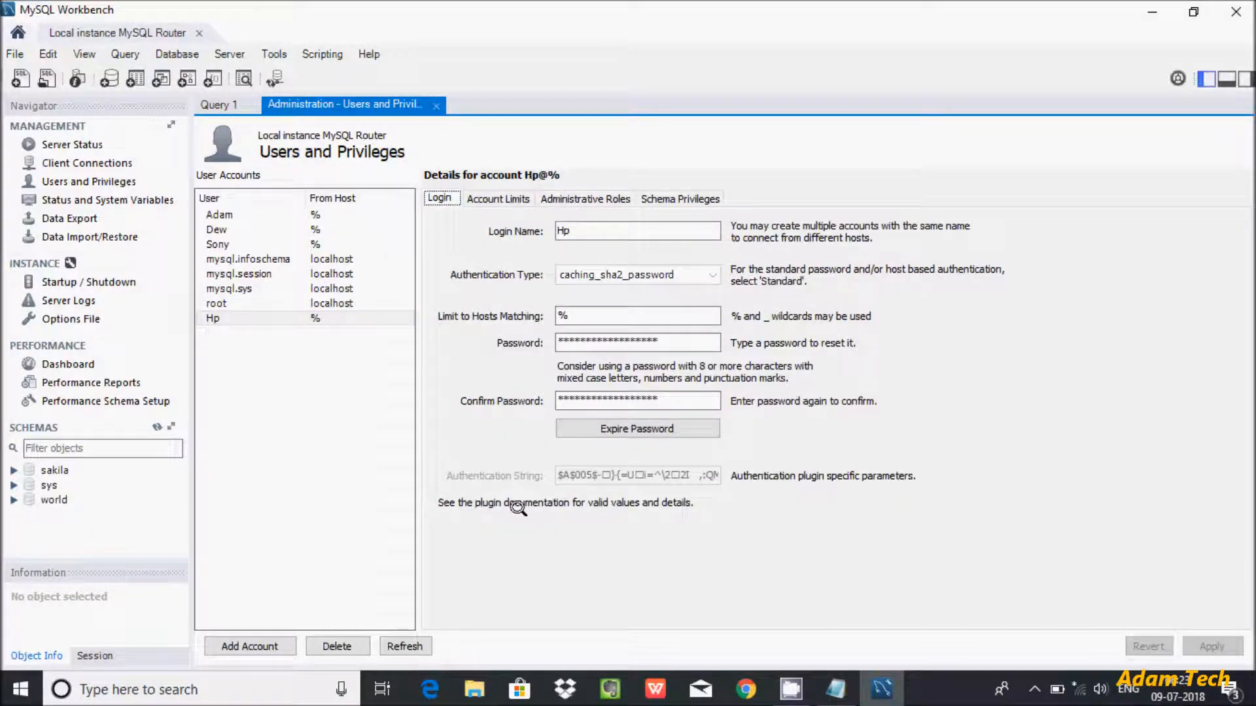
pyautogui.moveTo(257, 308)
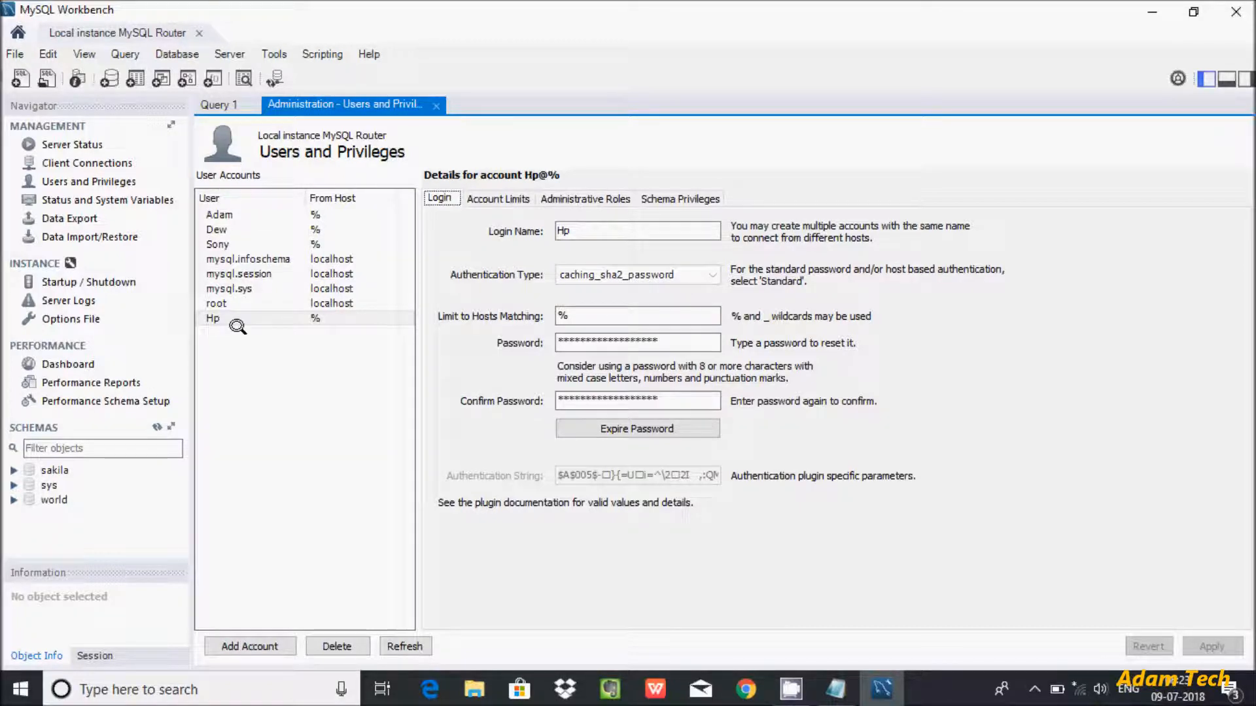
pyautogui.moveTo(232, 326)
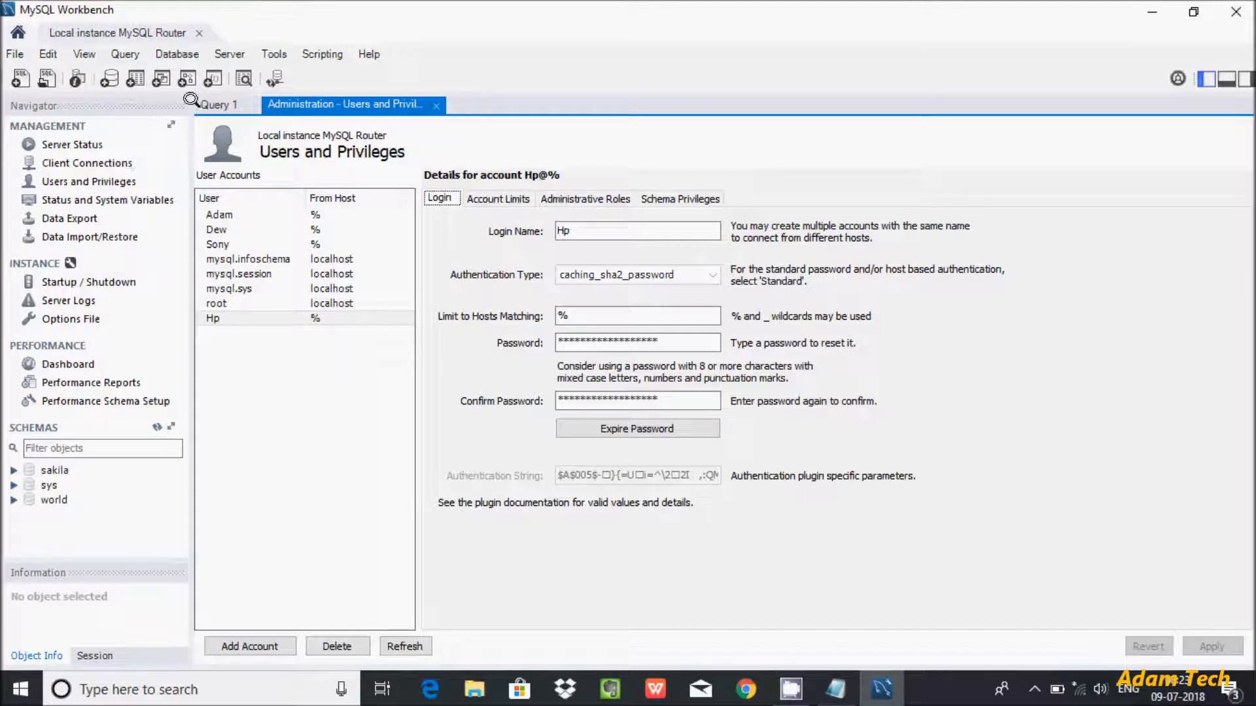
# Step: Connect to the local database via Database > Connect to Database with username Hp
pyautogui.click(176, 54)
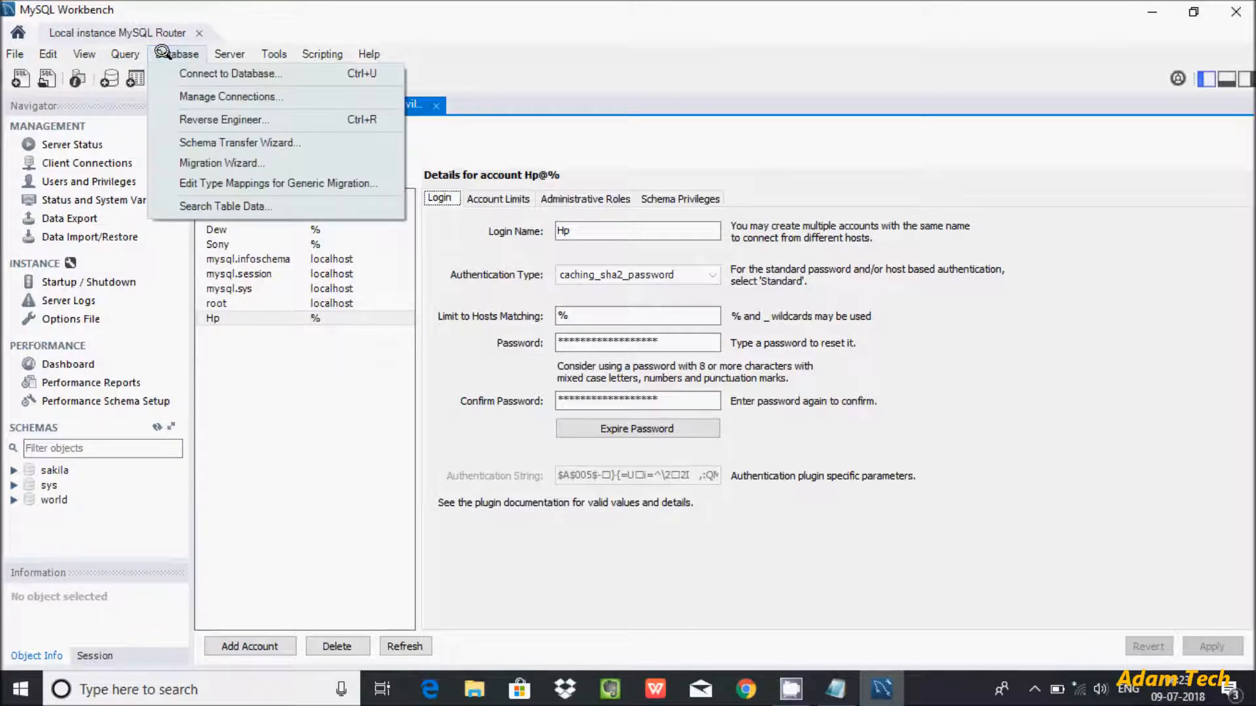
pyautogui.click(231, 73)
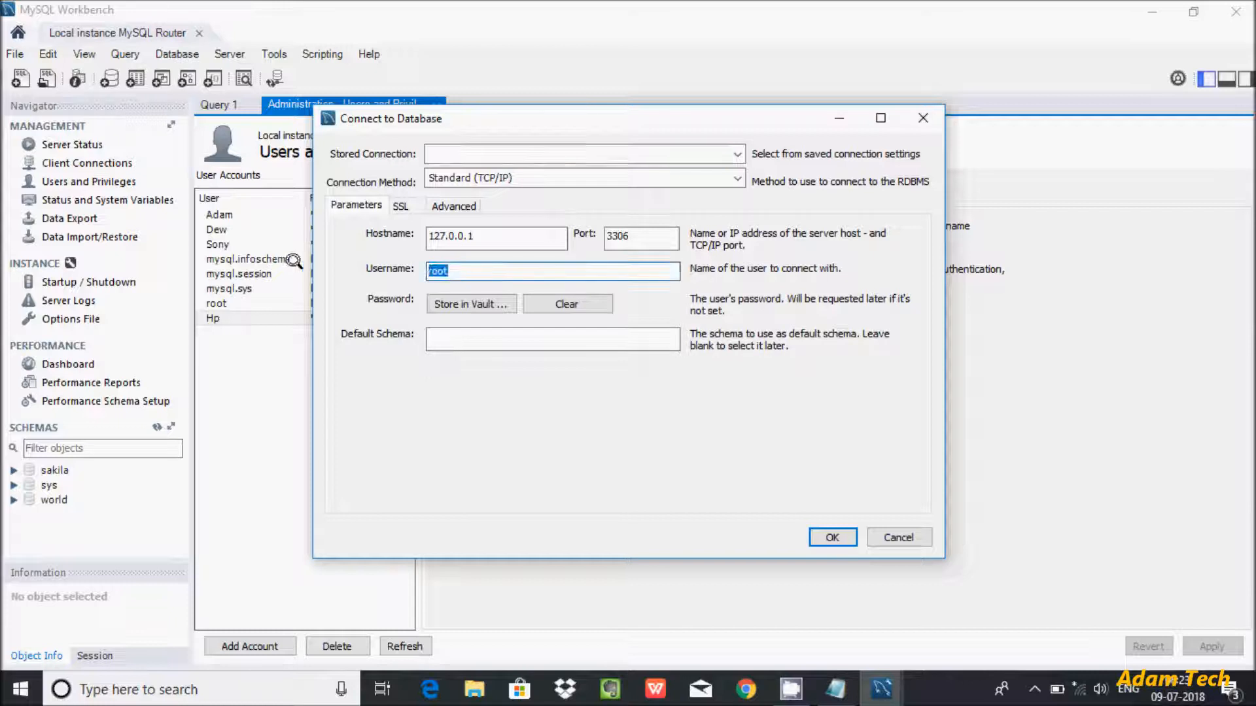
pyautogui.write('Hp')
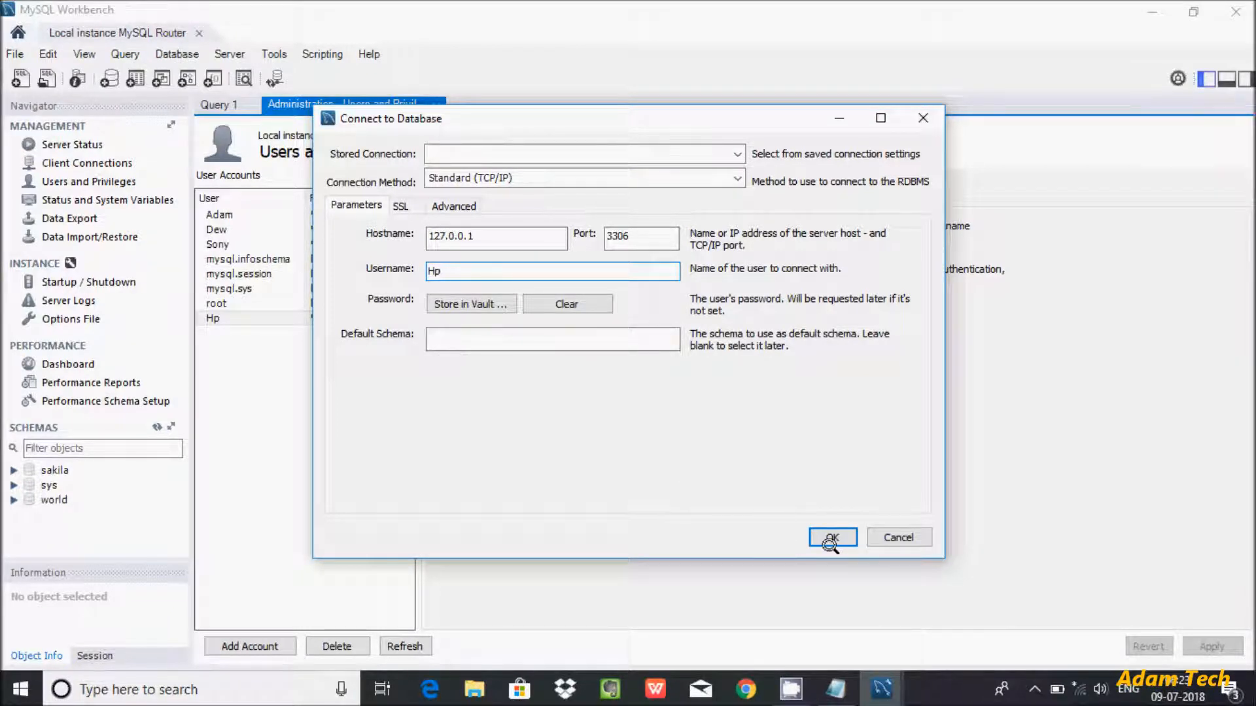
pyautogui.click(832, 538)
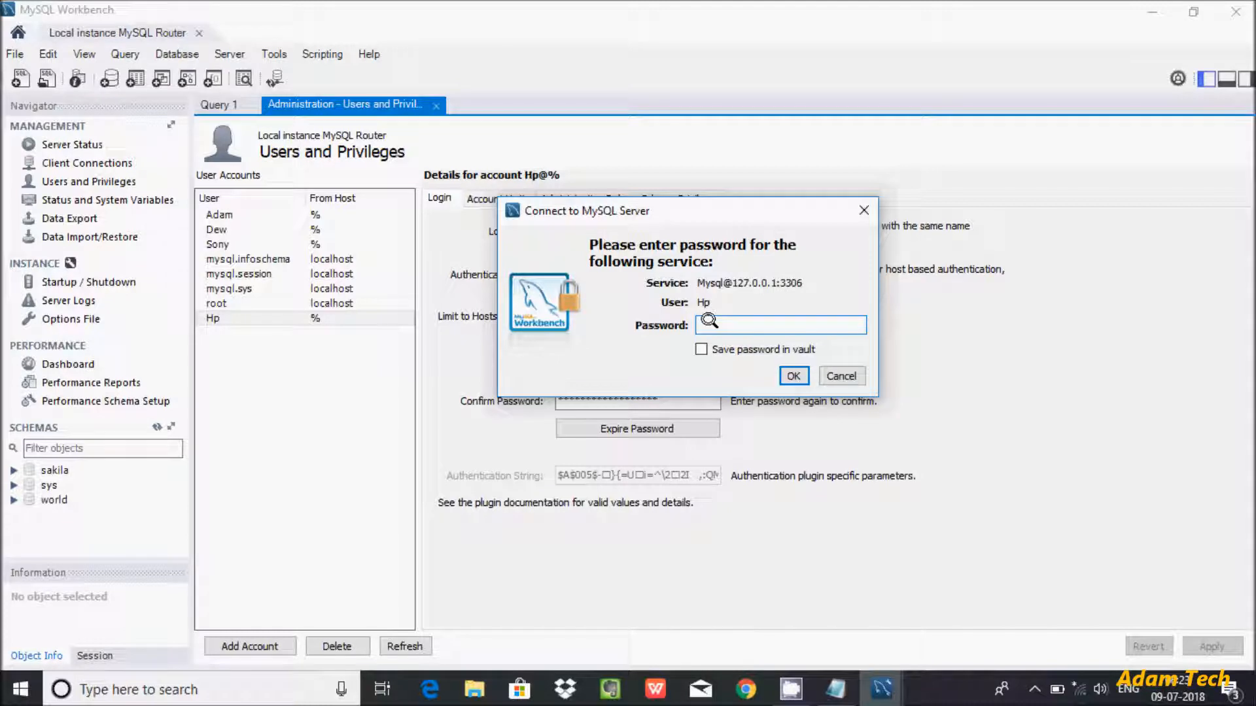
# Step: Supply Hp's password to open a new query session as Hp
pyautogui.click(780, 323)
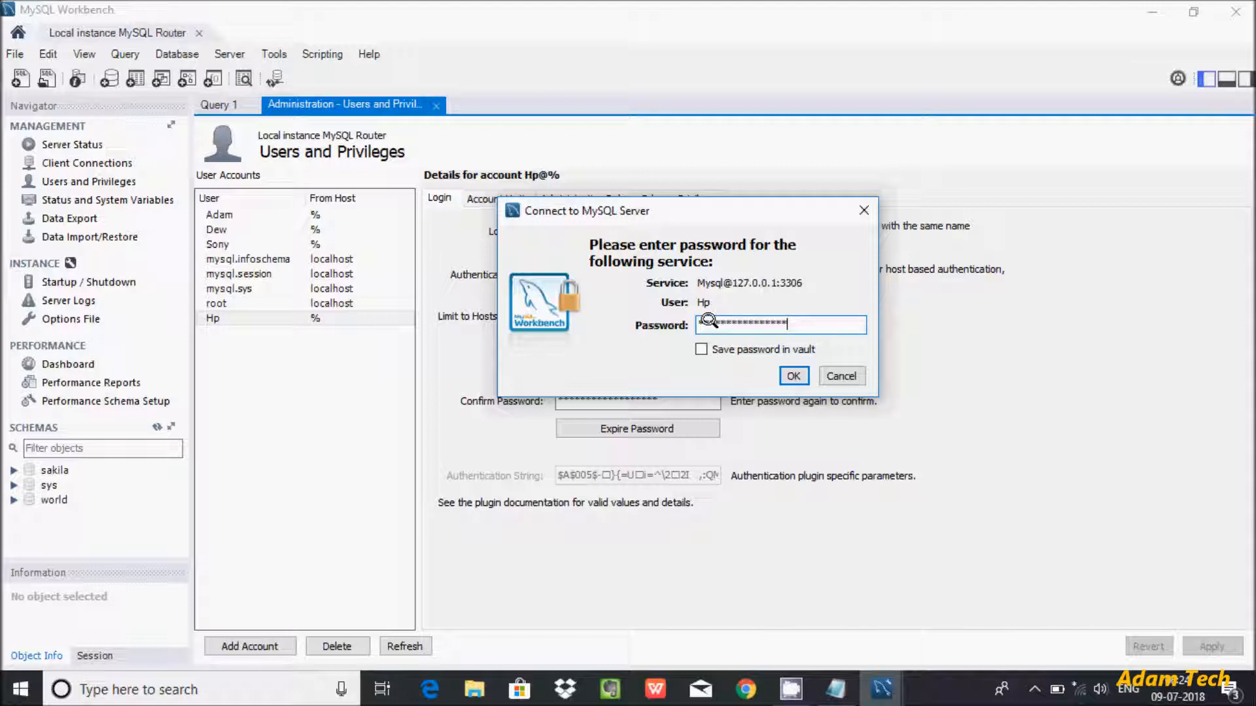
pyautogui.click(792, 375)
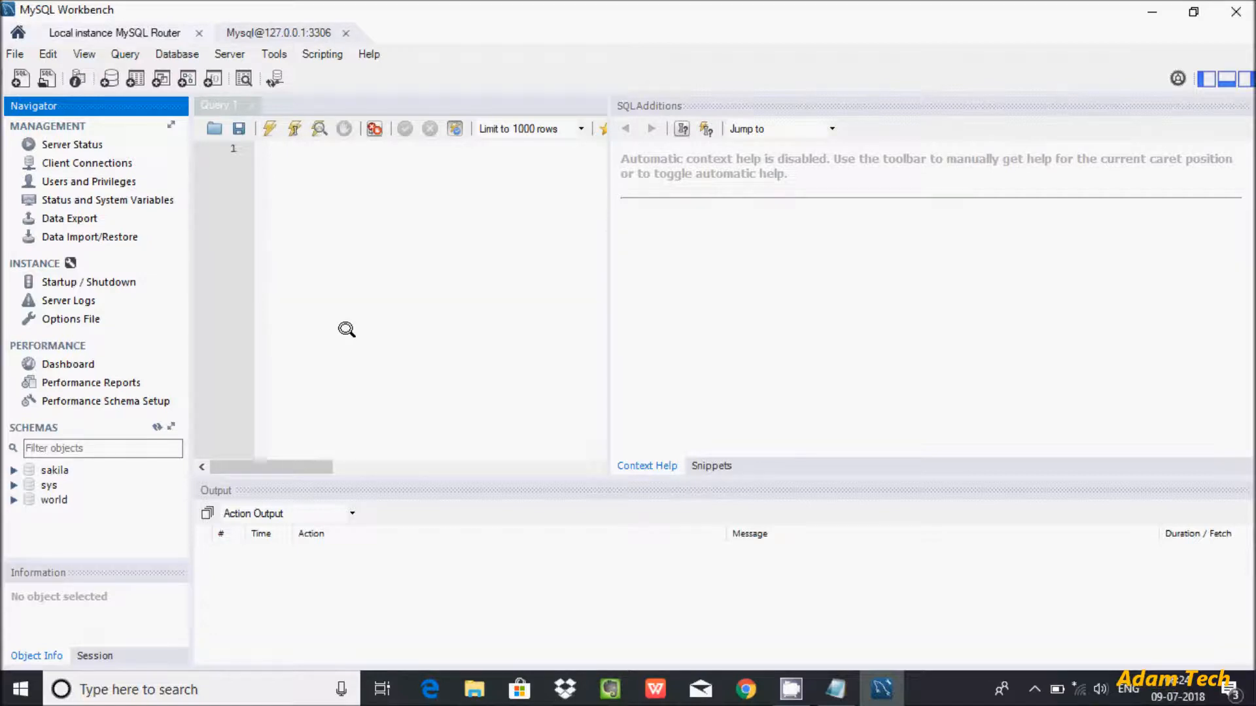
pyautogui.moveTo(80, 217)
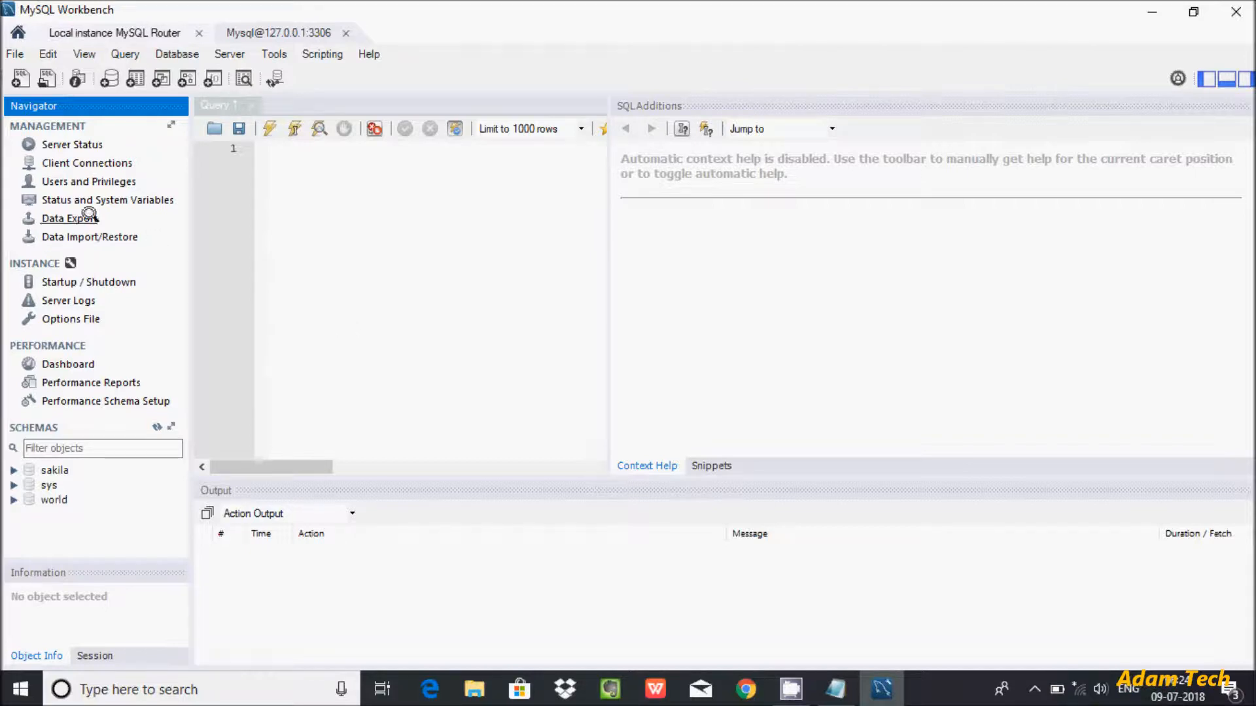
pyautogui.moveTo(89, 181)
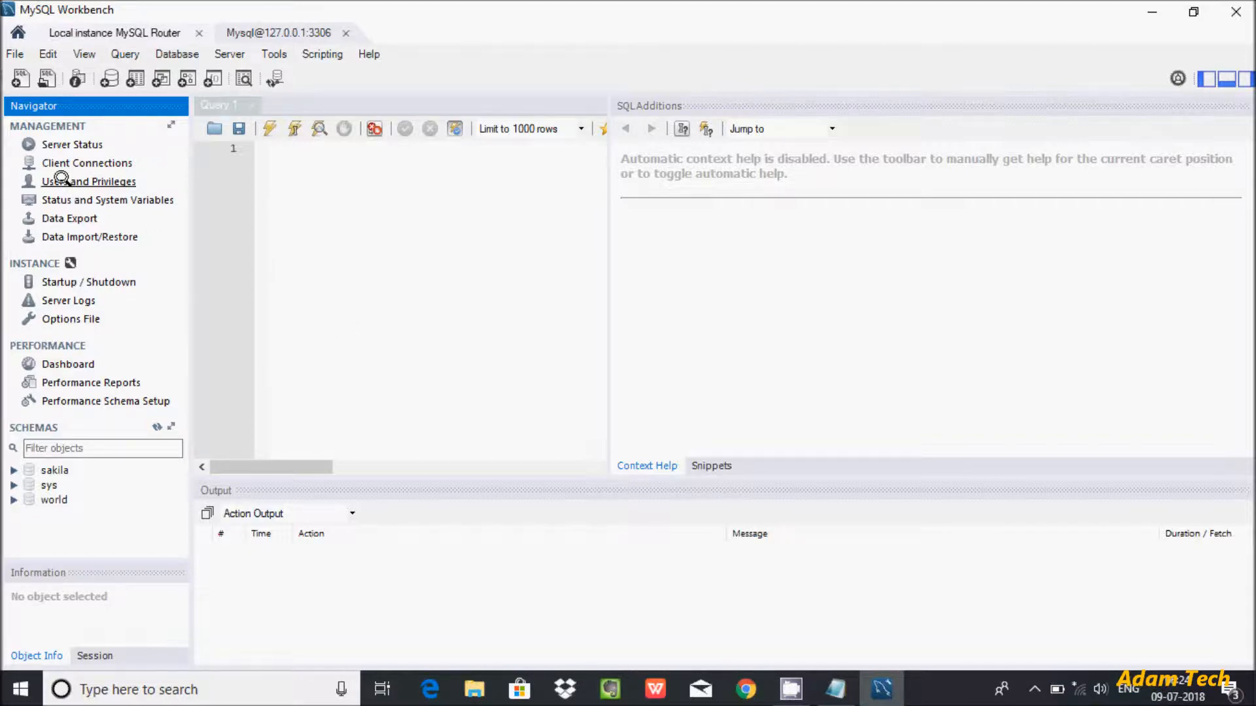
# Step: In Hp's session, select the Sony account and request its deletion
pyautogui.click(89, 181)
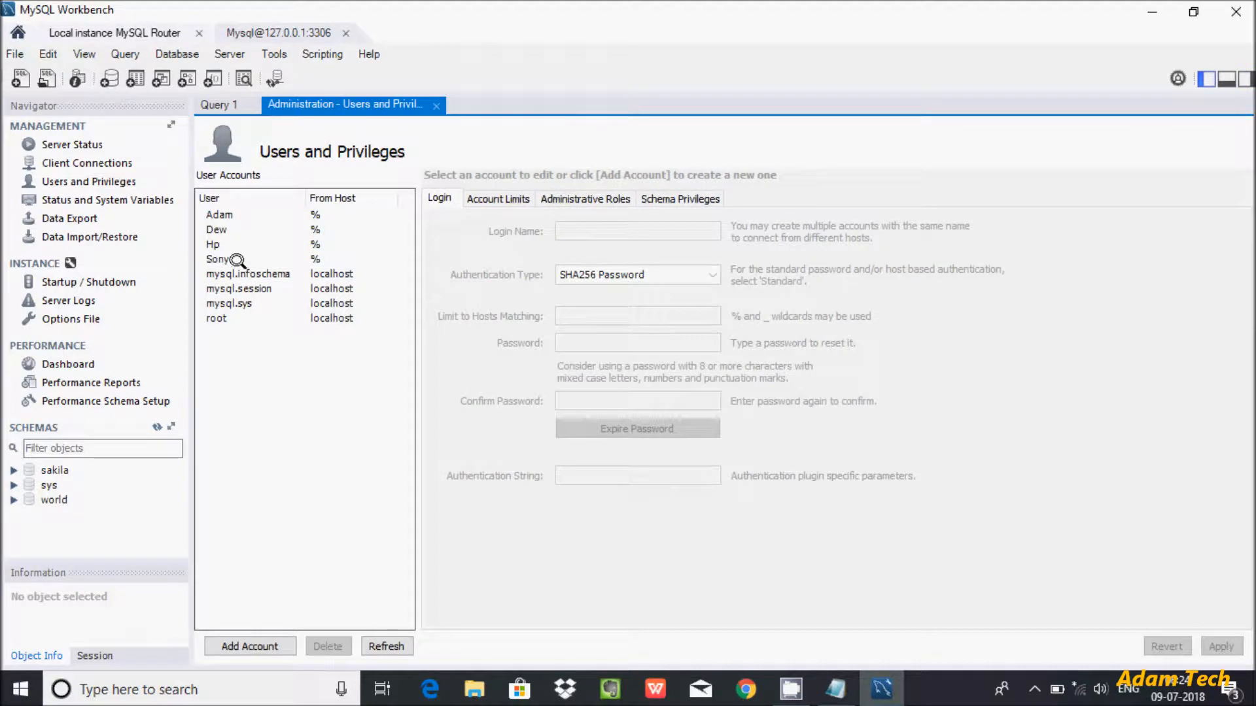
pyautogui.click(218, 259)
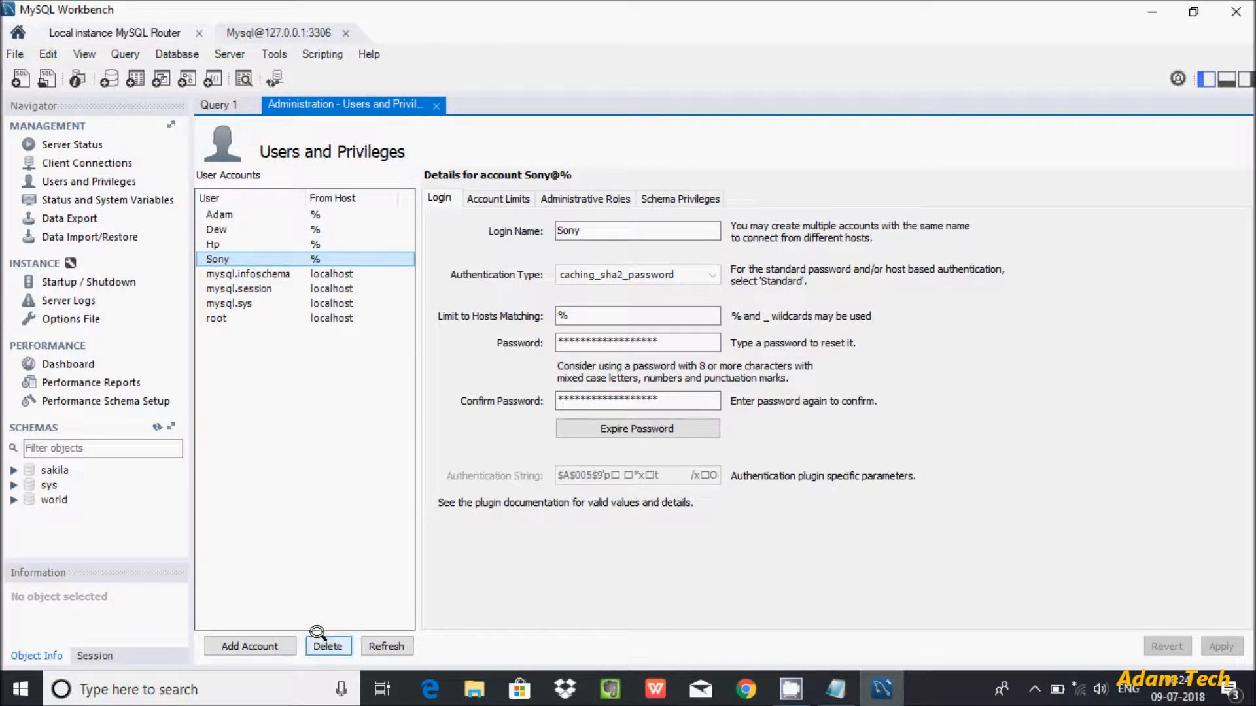
pyautogui.click(327, 646)
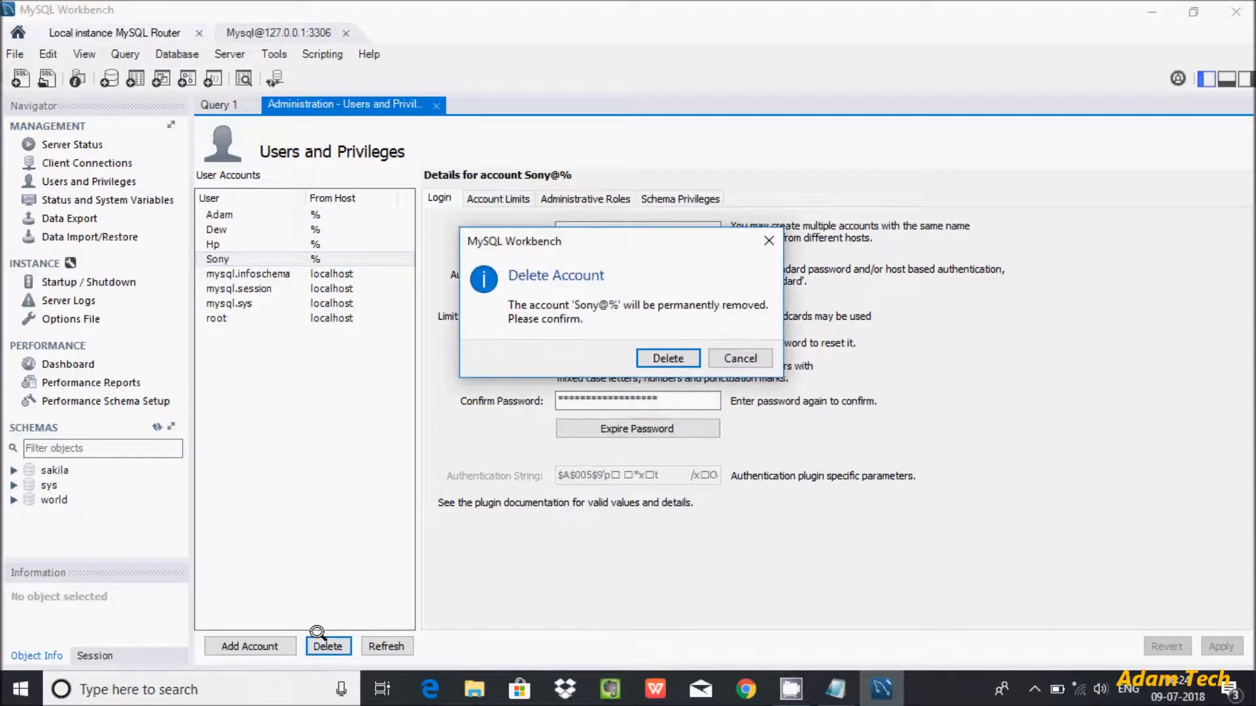
pyautogui.moveTo(564, 322)
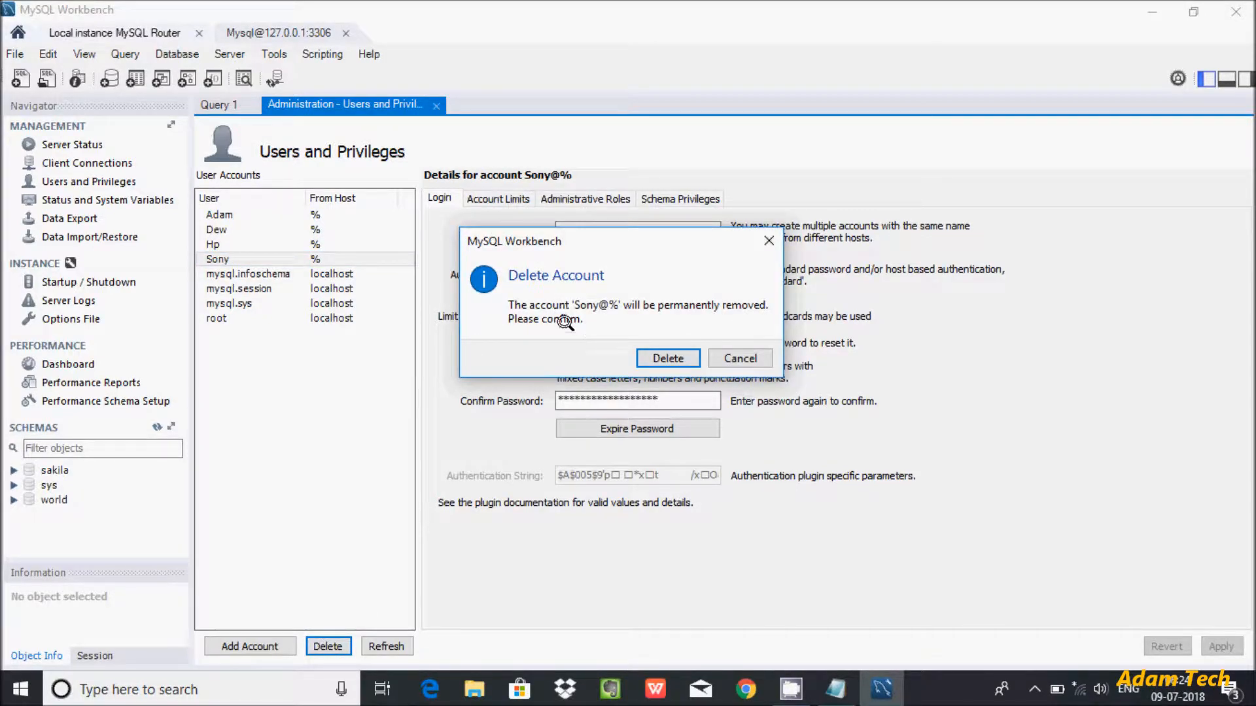
pyautogui.moveTo(550, 315)
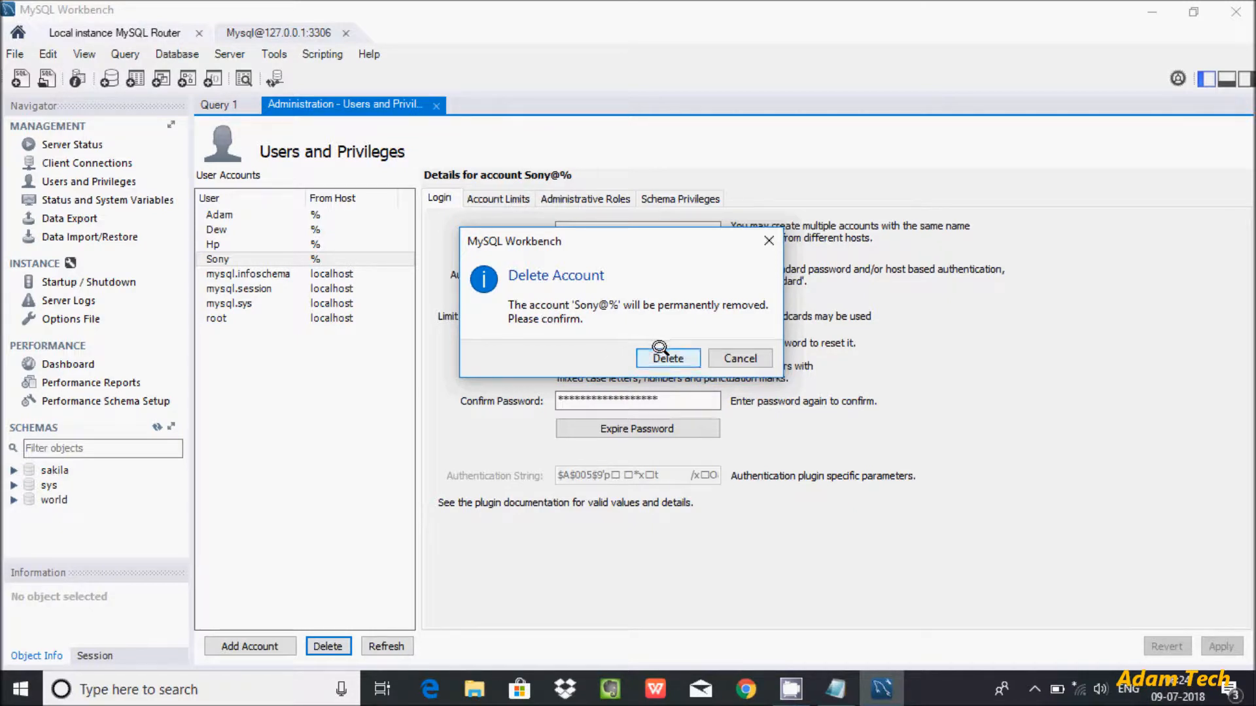
# Step: Confirm permanent deletion of the Sony account
pyautogui.click(667, 358)
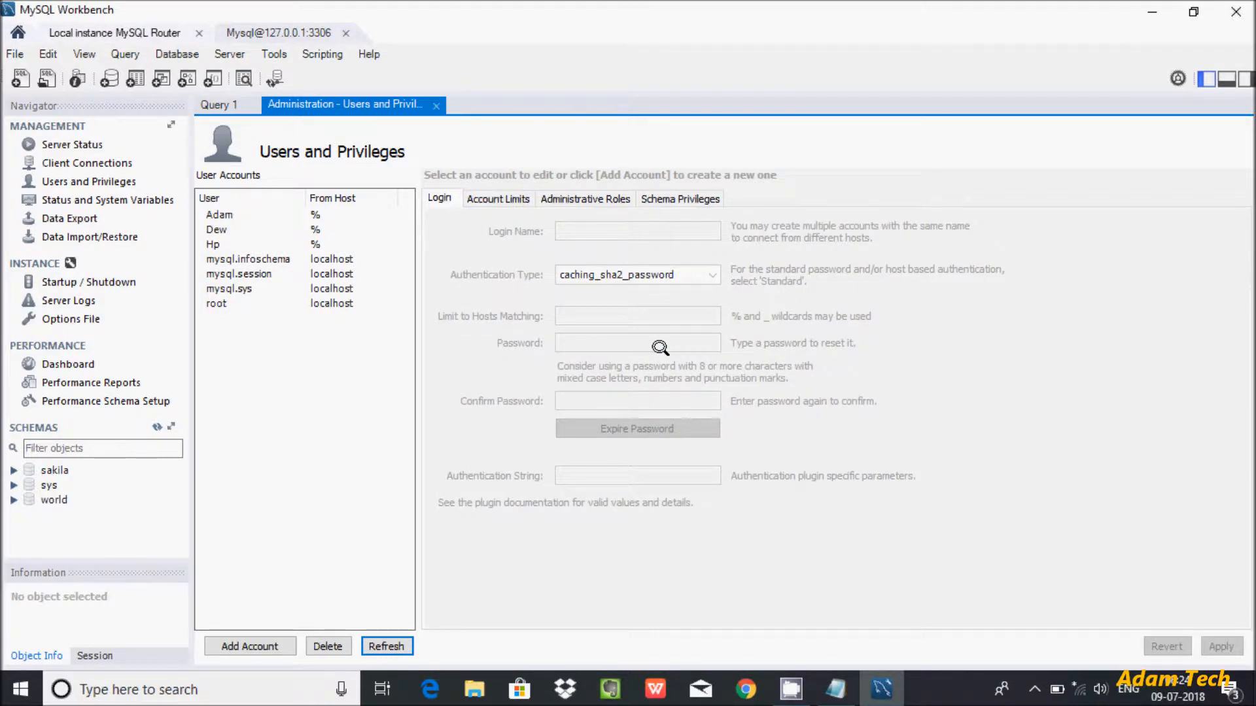
pyautogui.moveTo(221, 244)
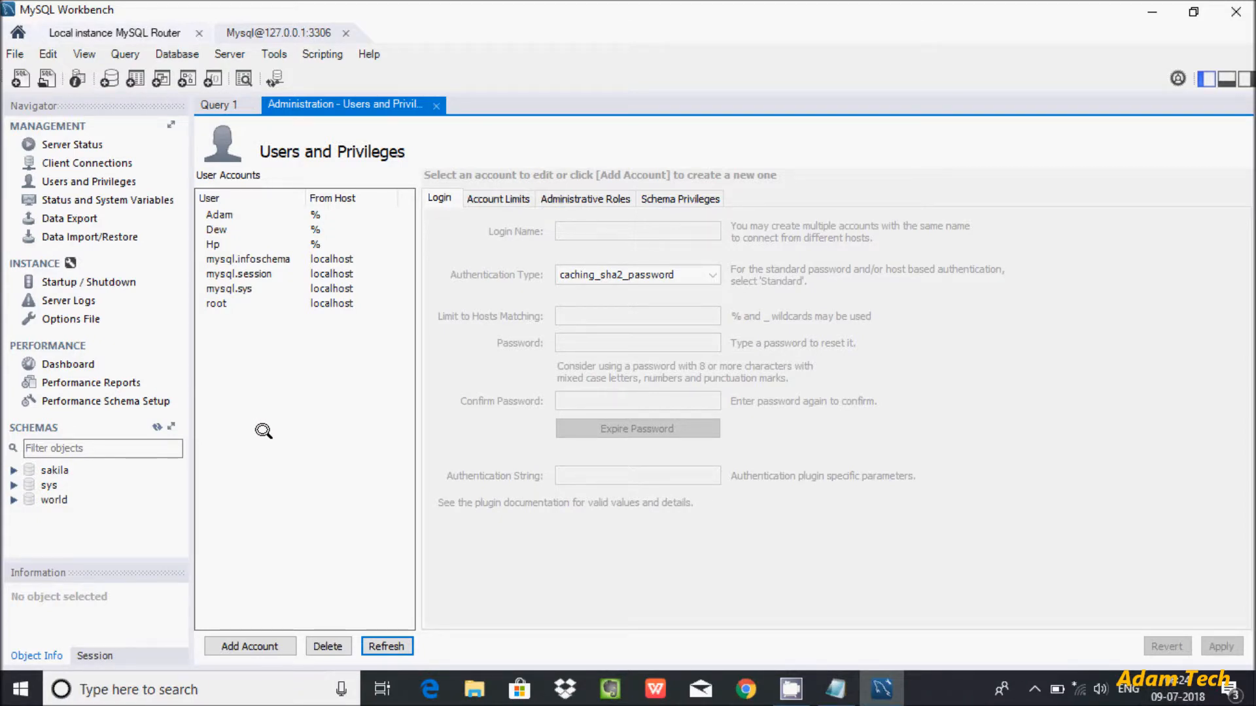
pyautogui.moveTo(848, 132)
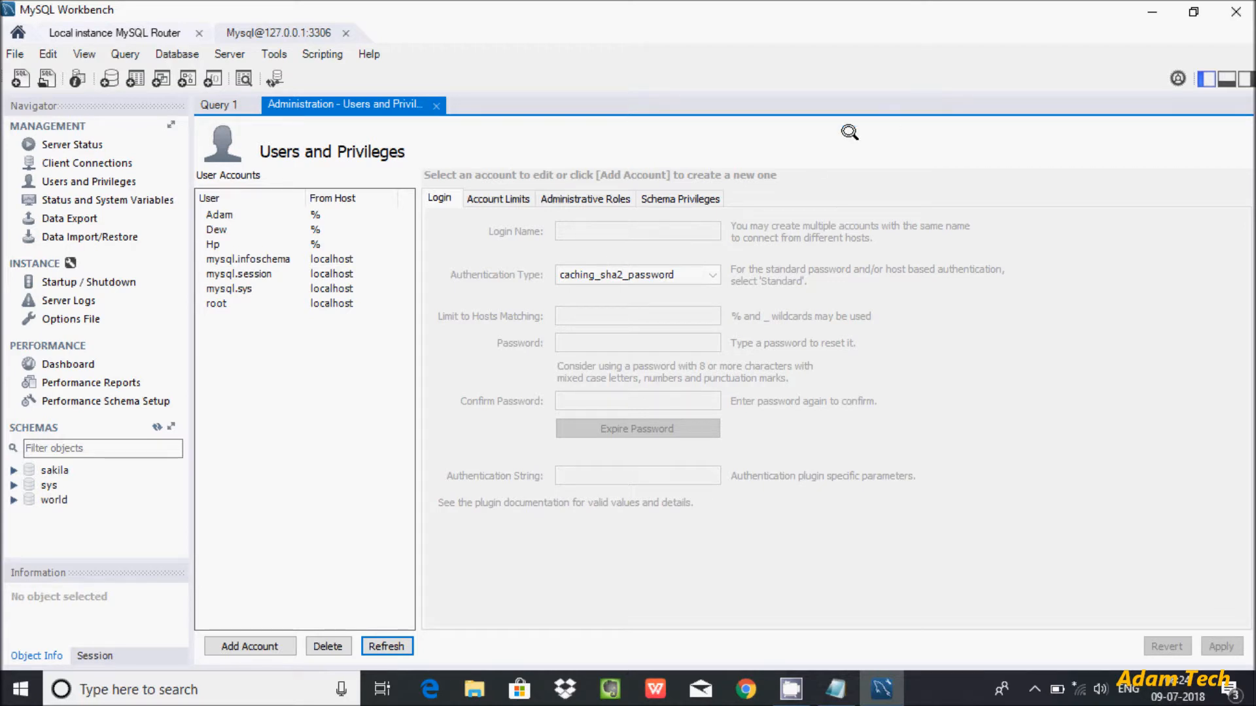
pyautogui.moveTo(784, 140)
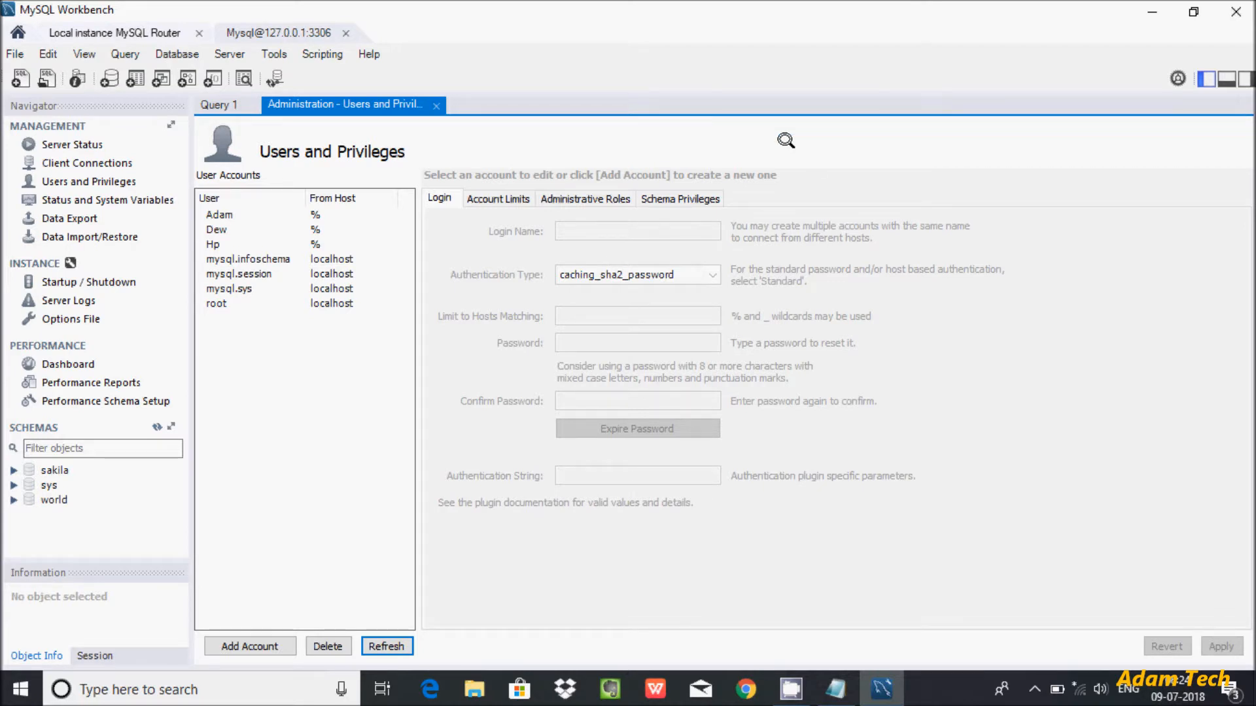